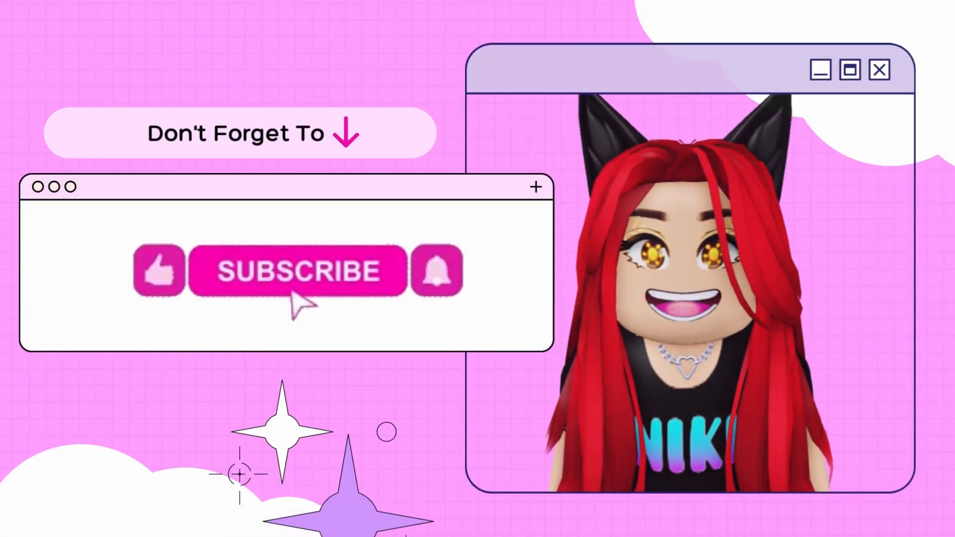
Search Google for 'web chrome store' using the earlier search suggestion.
left_click(179, 9)
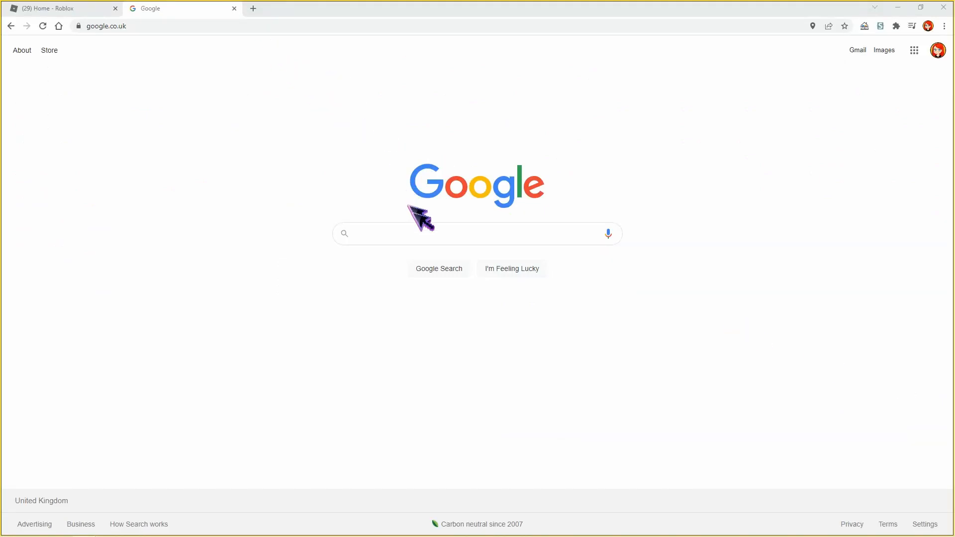
mouse_move(419, 238)
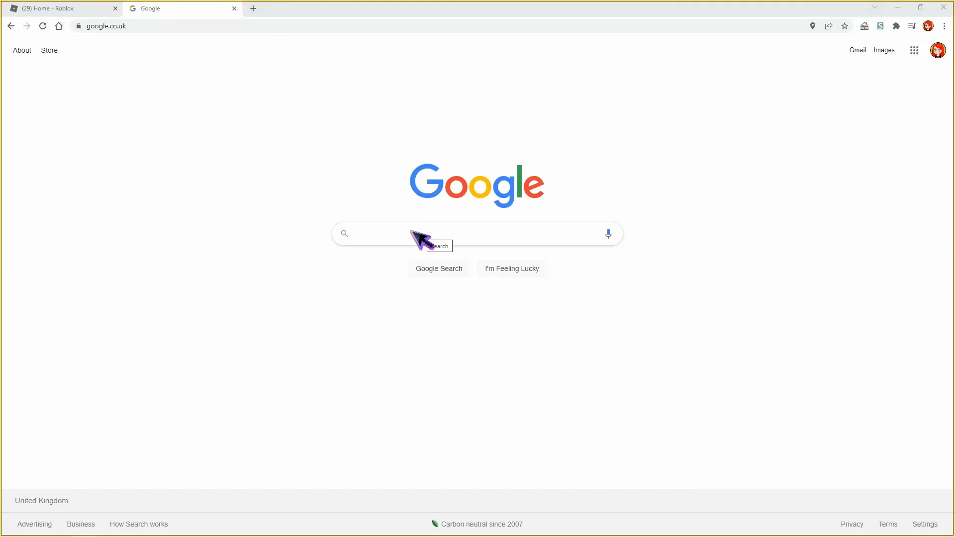
left_click(456, 233)
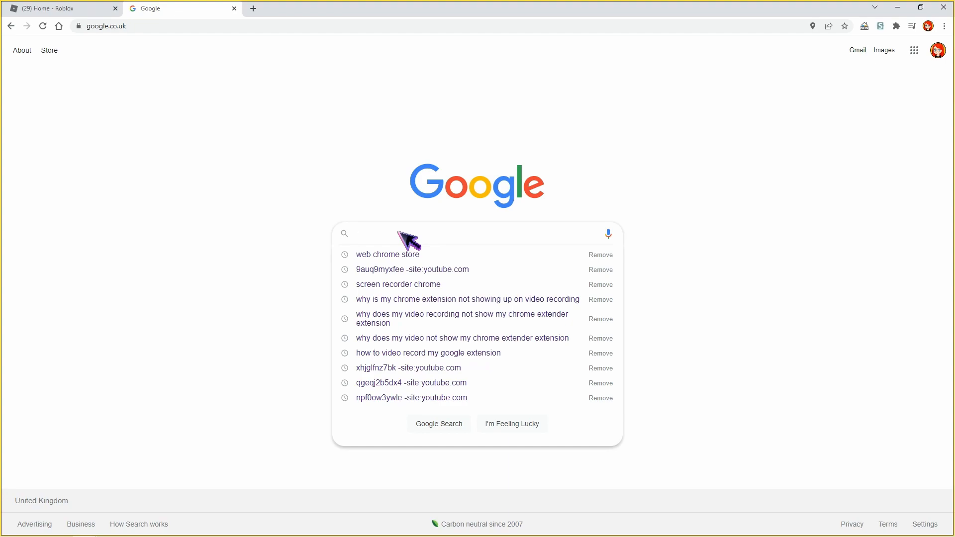
mouse_move(426, 262)
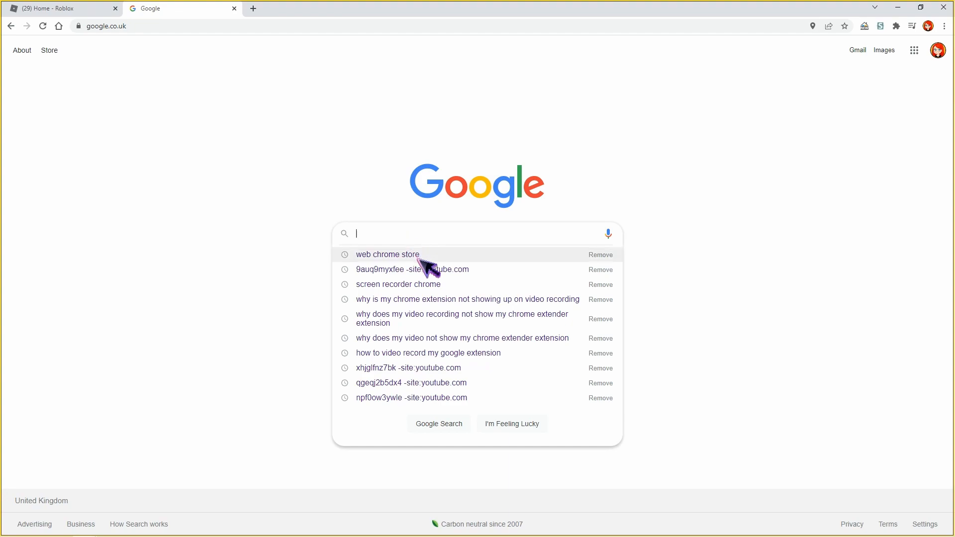
left_click(388, 255)
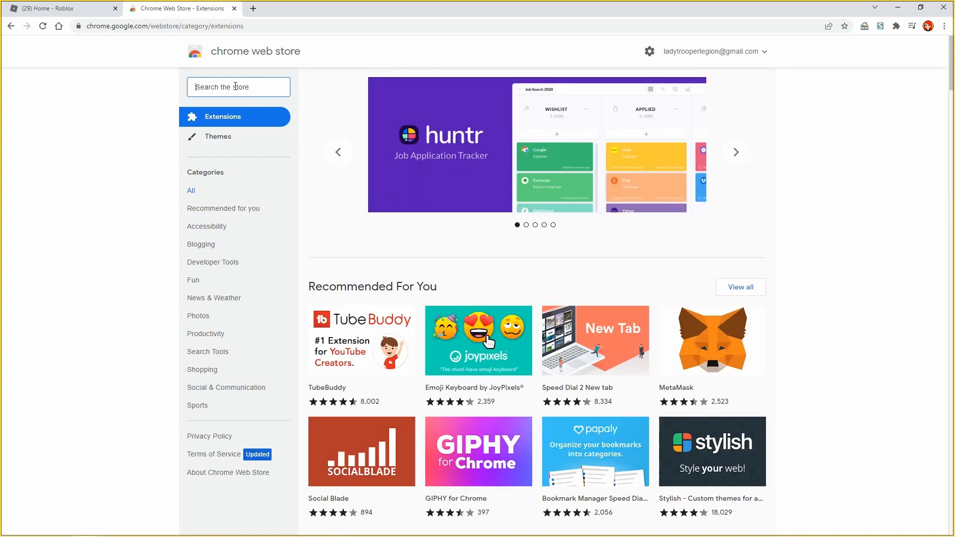
Search the store for 'stylus' and open the Stylus extension's detail page.
type("stylus")
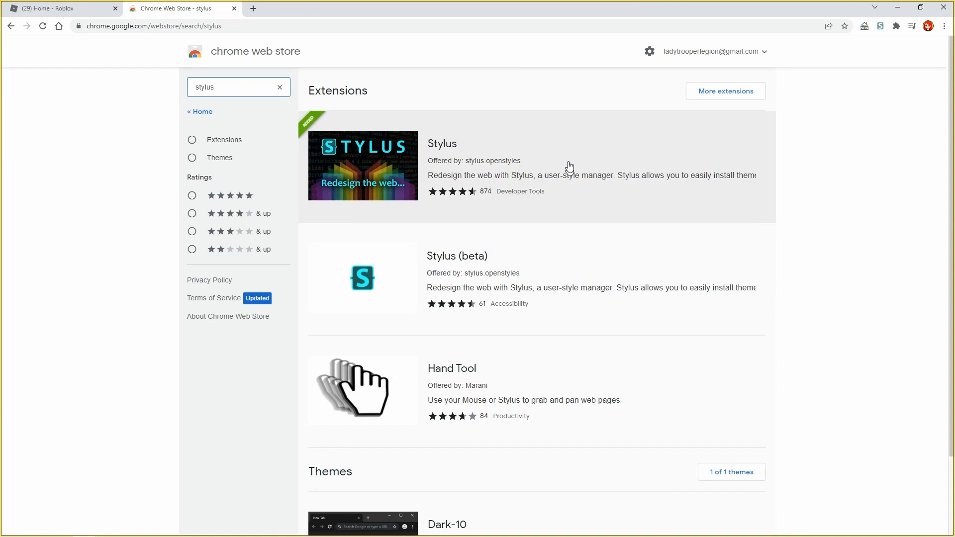
mouse_move(542, 168)
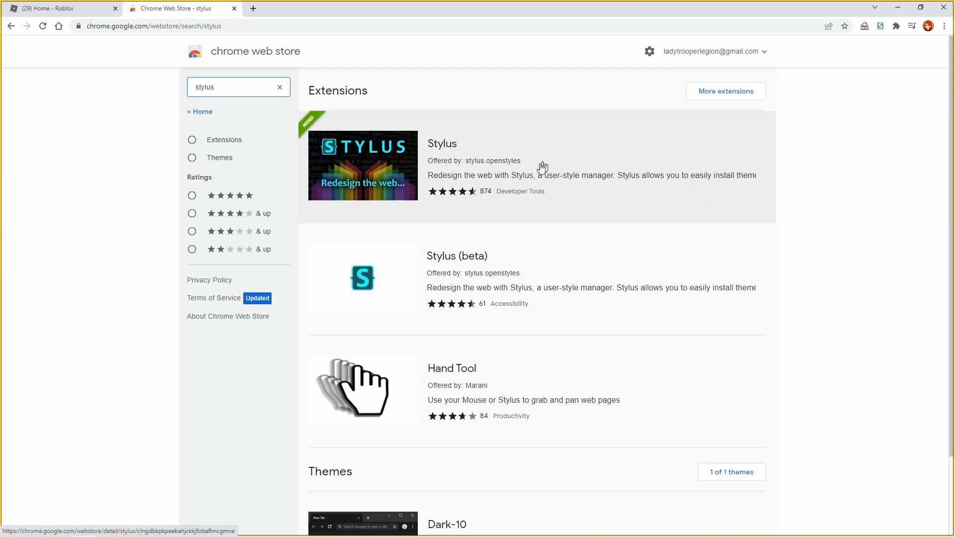
mouse_move(564, 294)
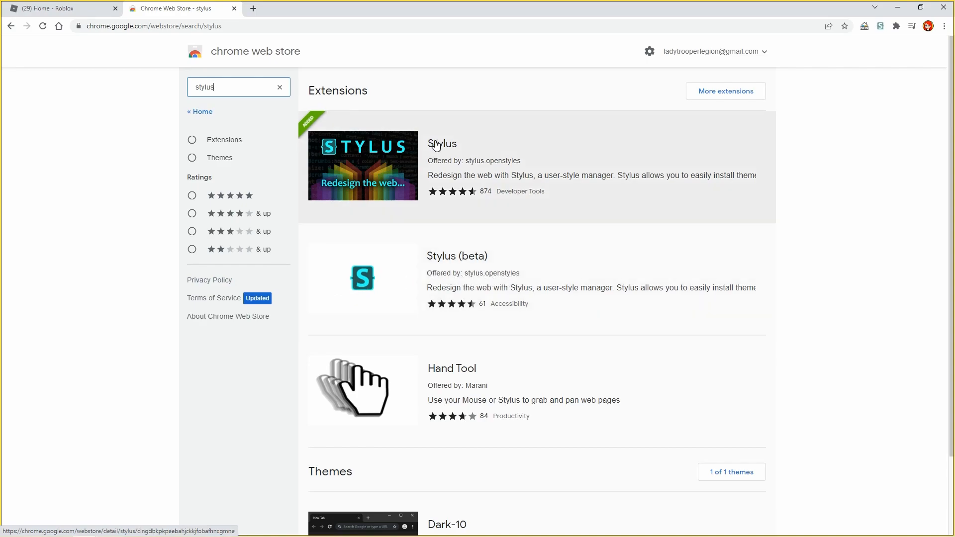
left_click(442, 144)
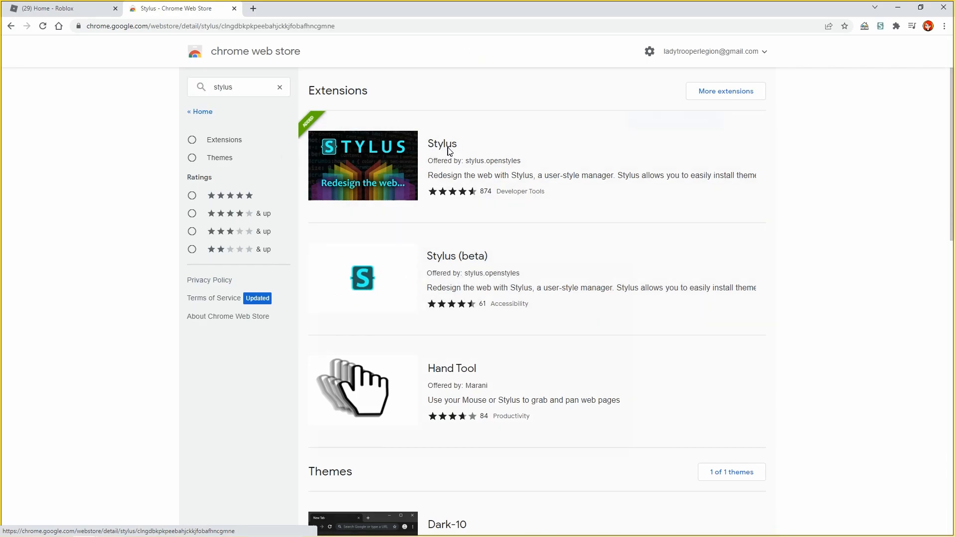
left_click(442, 144)
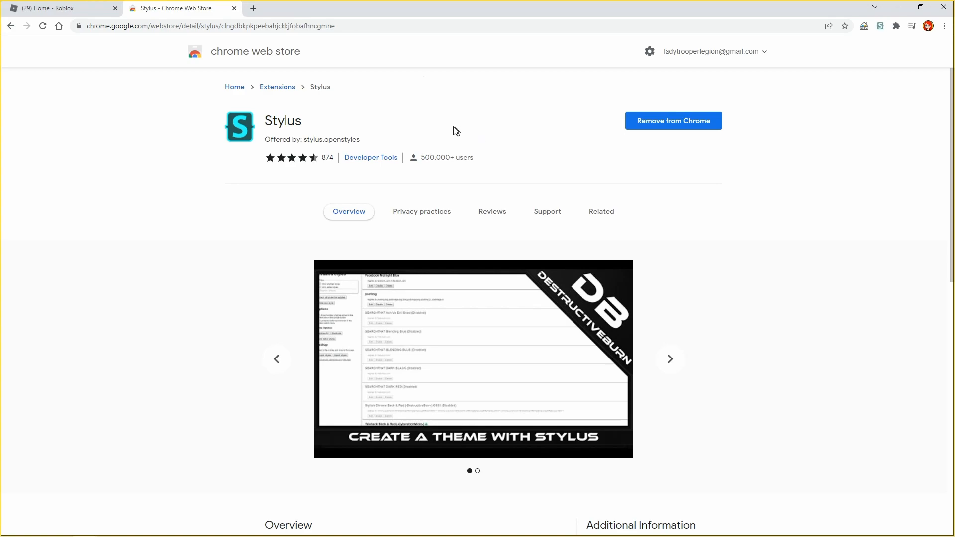
mouse_move(432, 176)
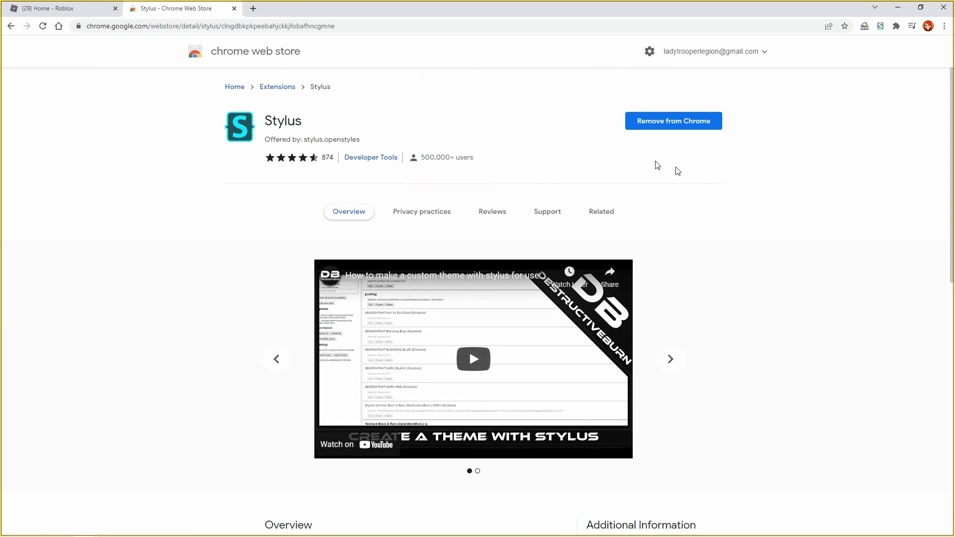
mouse_move(673, 134)
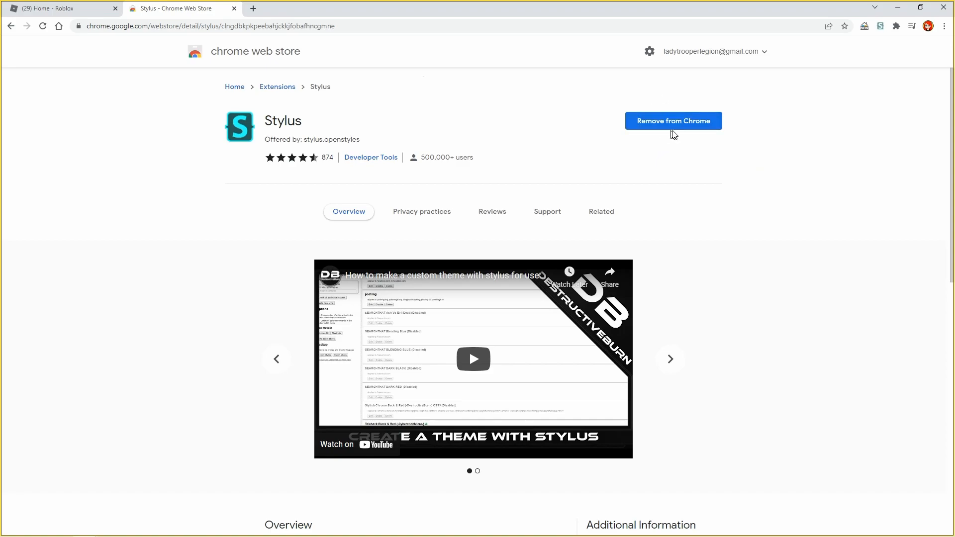
mouse_move(706, 123)
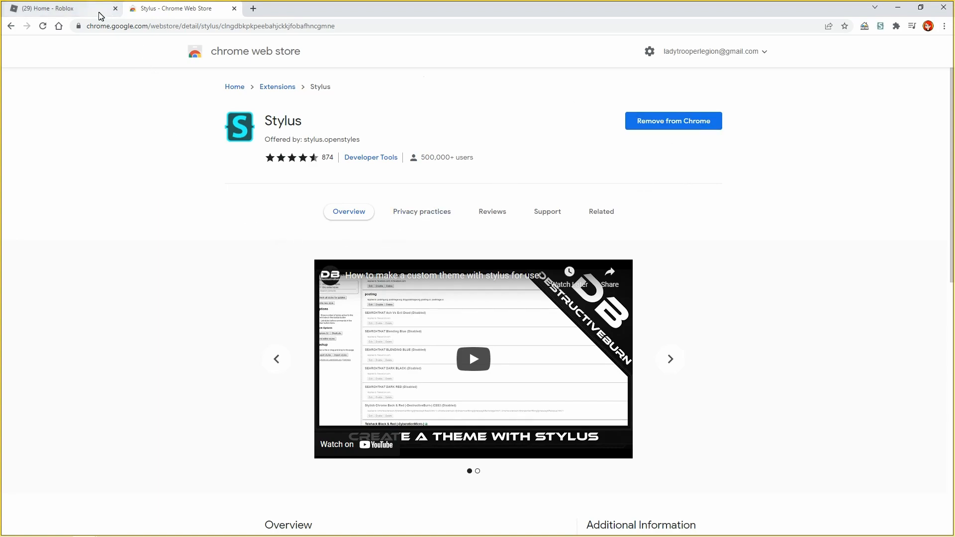
On the Roblox tab, open the Stylus popup from the Extensions menu.
left_click(58, 8)
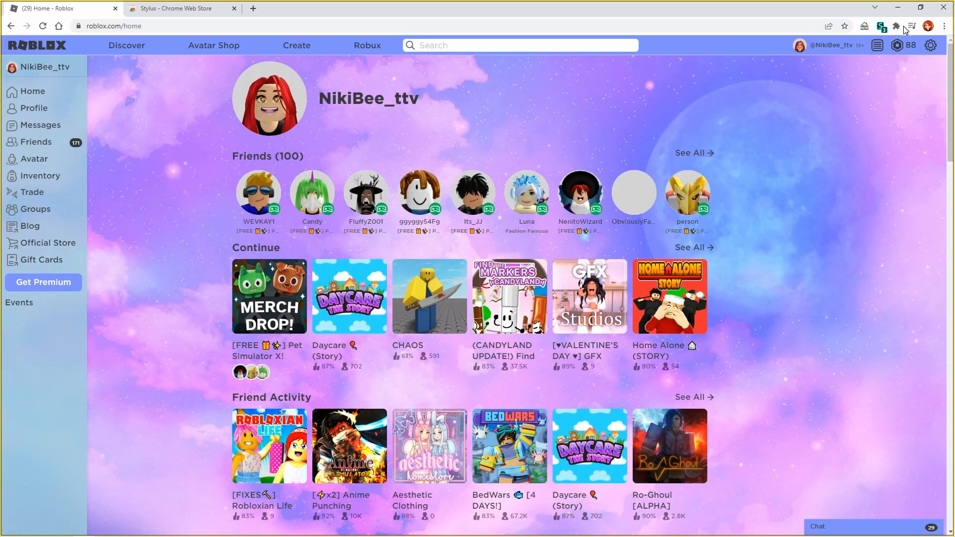
left_click(897, 25)
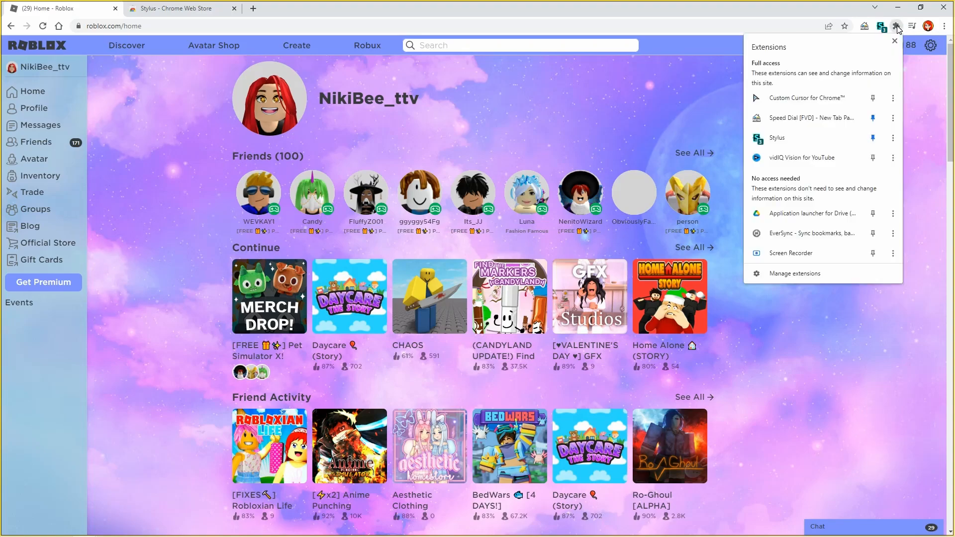
mouse_move(777, 138)
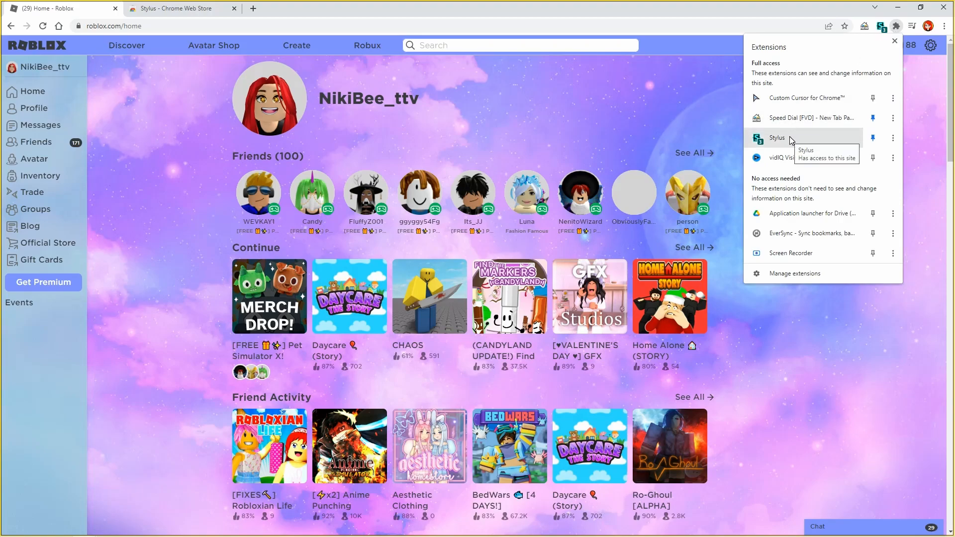
mouse_move(788, 142)
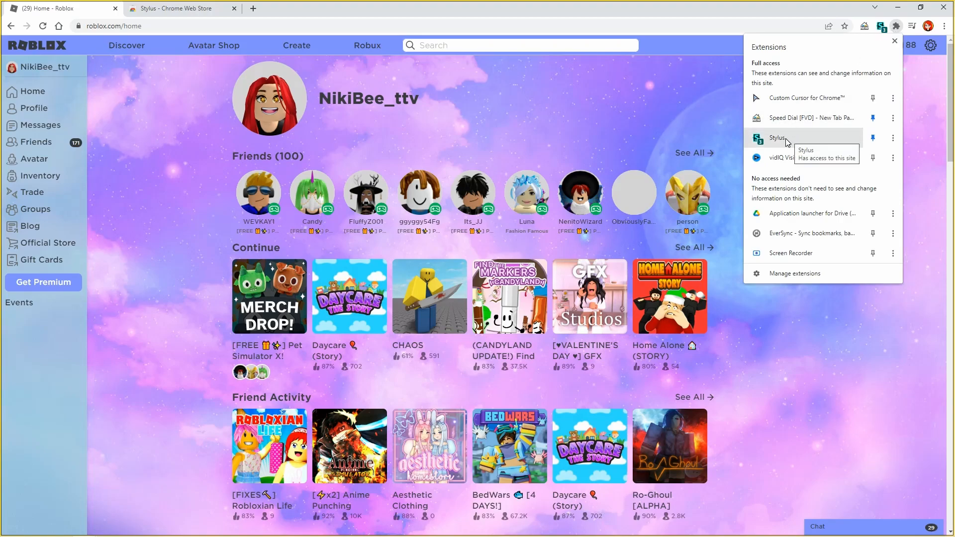
left_click(880, 26)
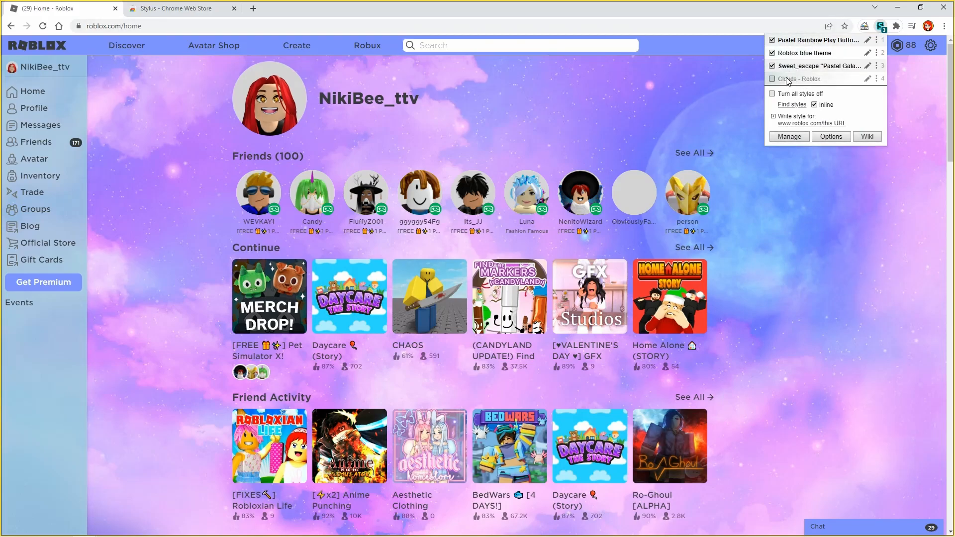
mouse_move(792, 104)
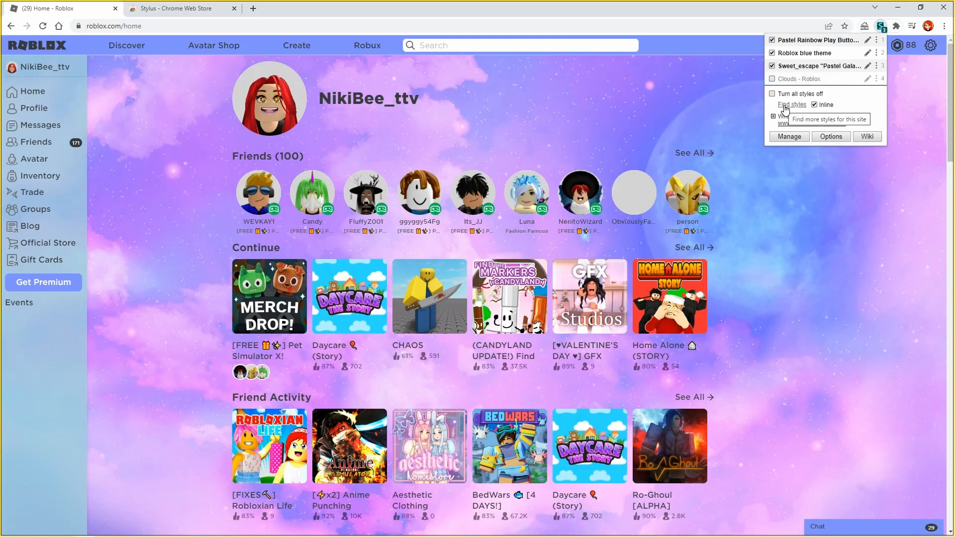
Open Stylus 'Find styles' and scroll through Roblox themes like Doodled Clouds and Dark Roblox.
left_click(792, 104)
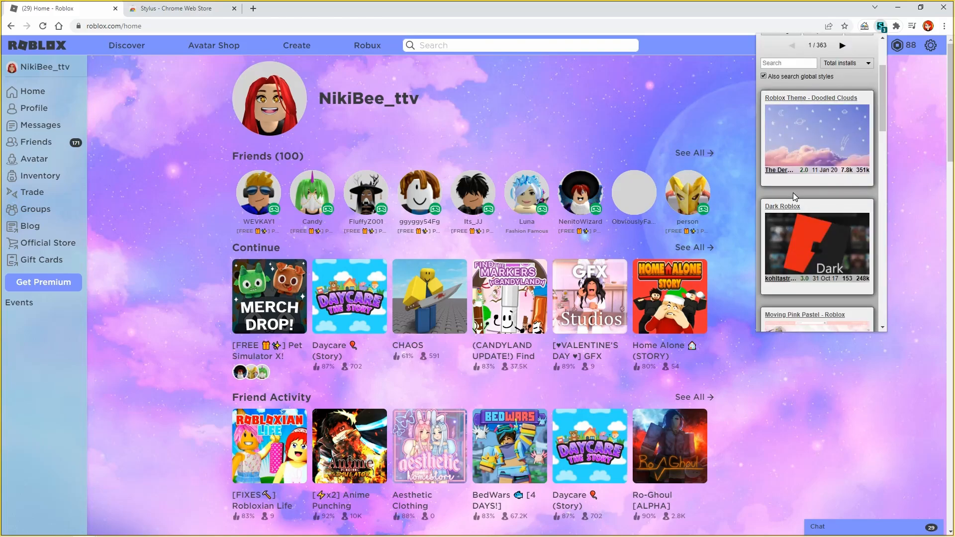
scroll("down", 3)
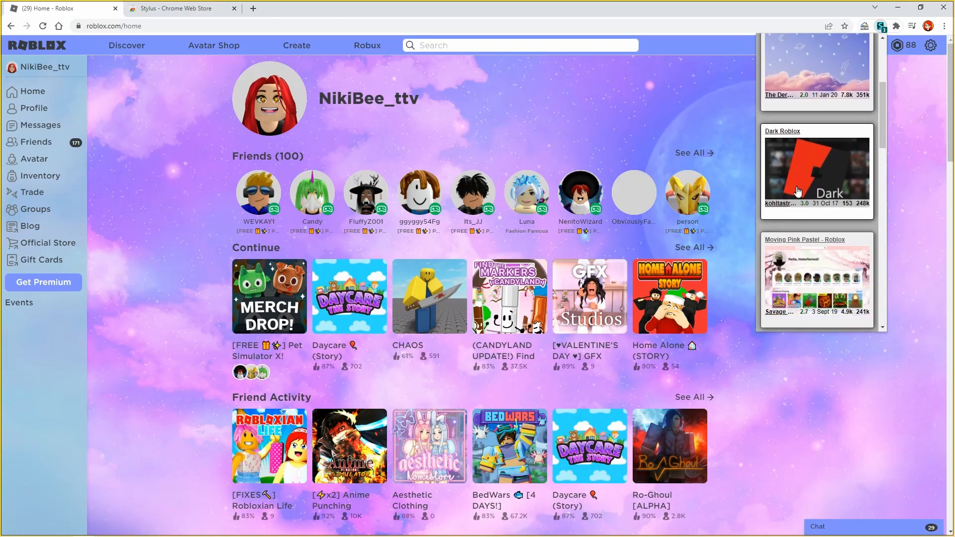
scroll("down", 3)
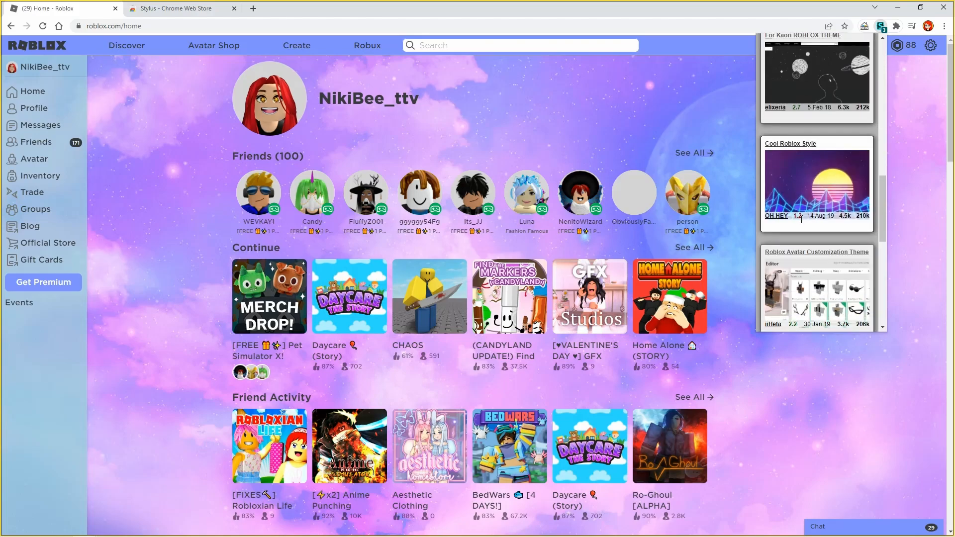
scroll("down", 3)
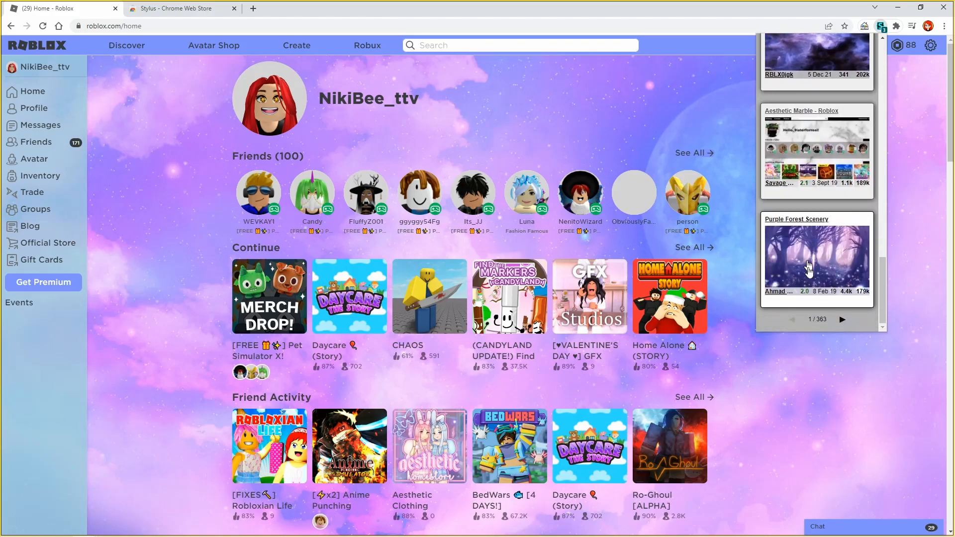
scroll("down", 3)
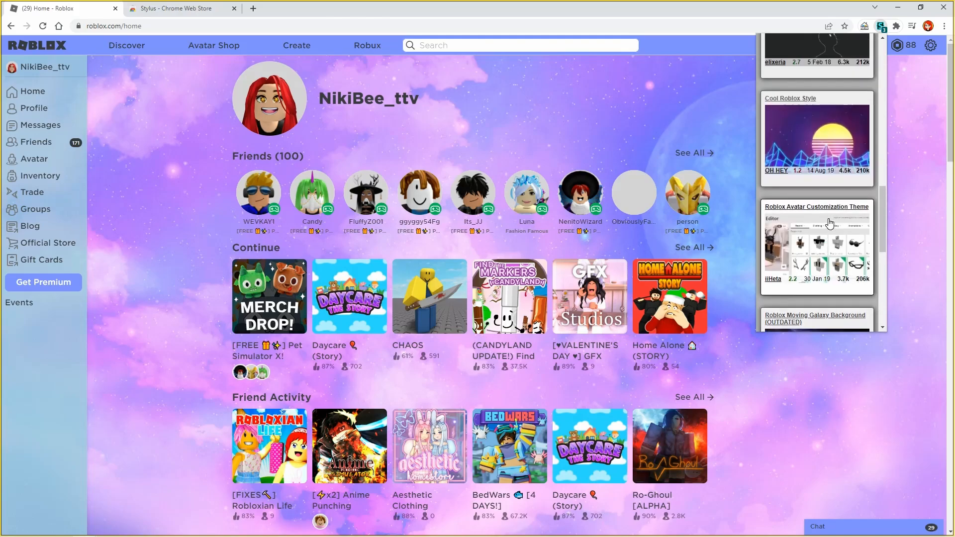
scroll("up", 3)
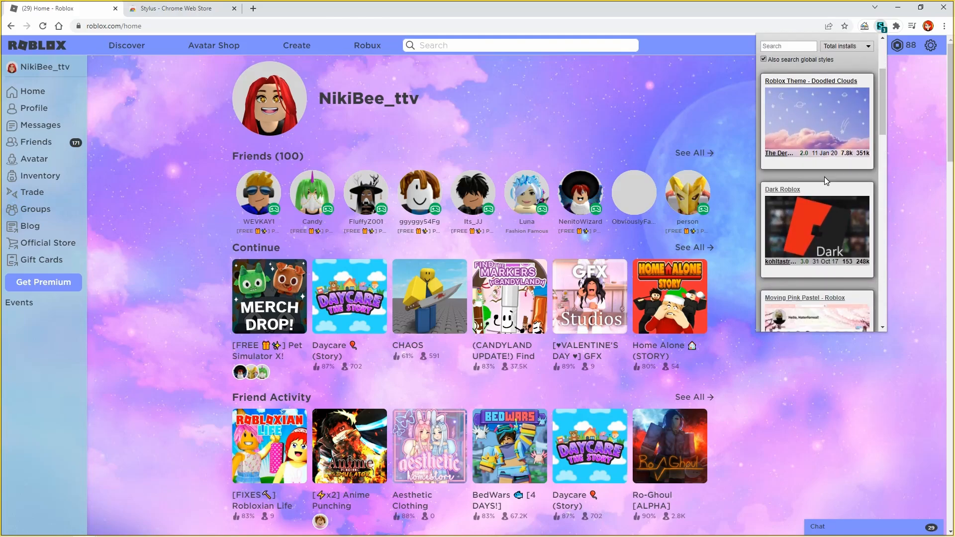
left_click(816, 120)
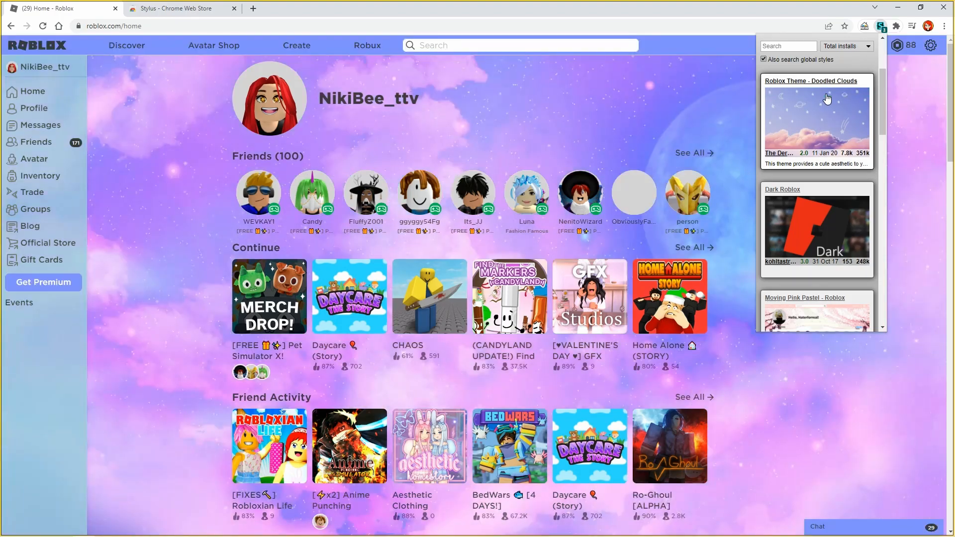
mouse_move(798, 221)
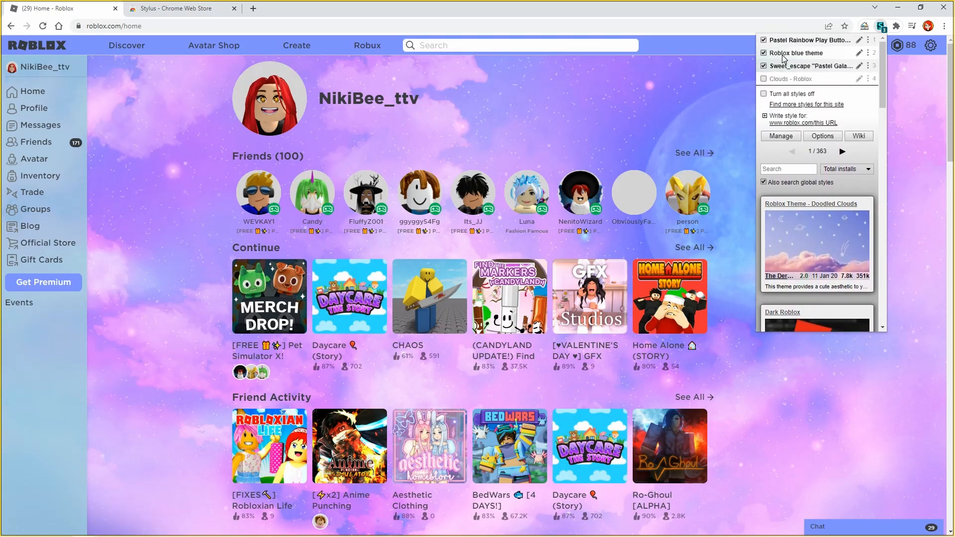
Uncheck the Pastel Galaxy, Roblox blue theme and Pastel Rainbow Play Button styles.
left_click(764, 66)
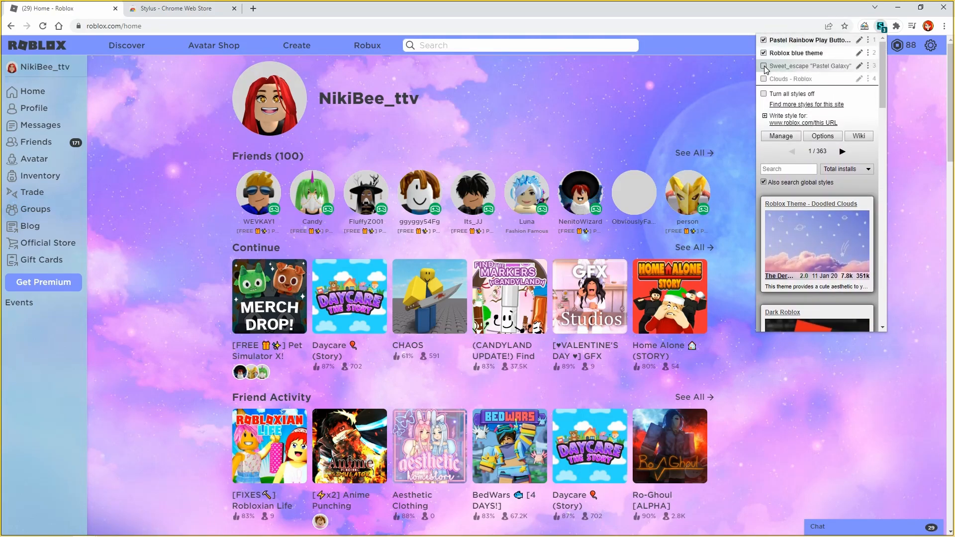
left_click(765, 40)
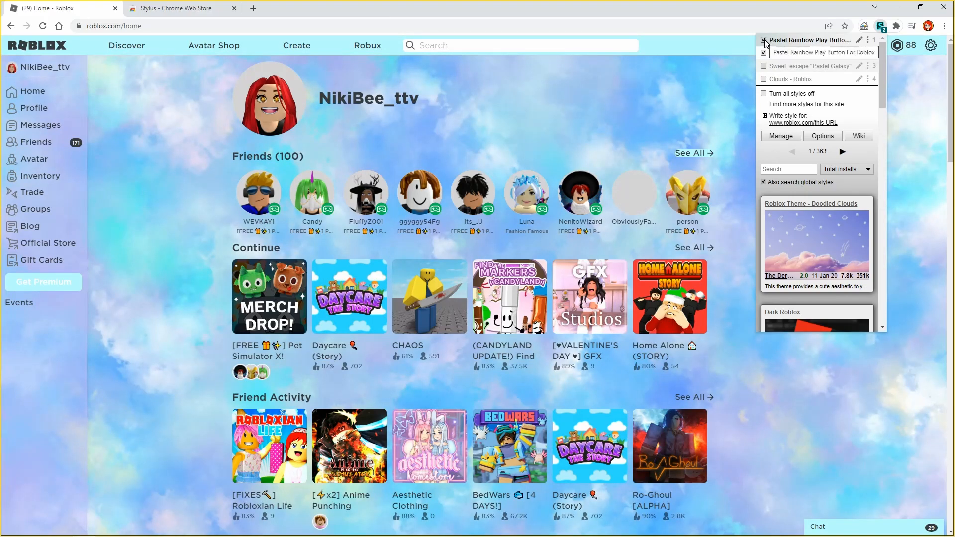
left_click(764, 53)
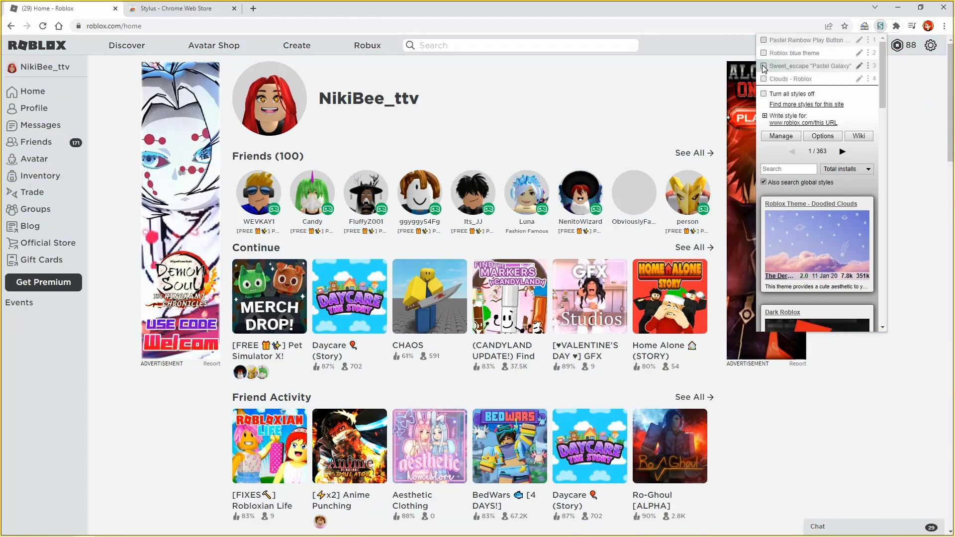